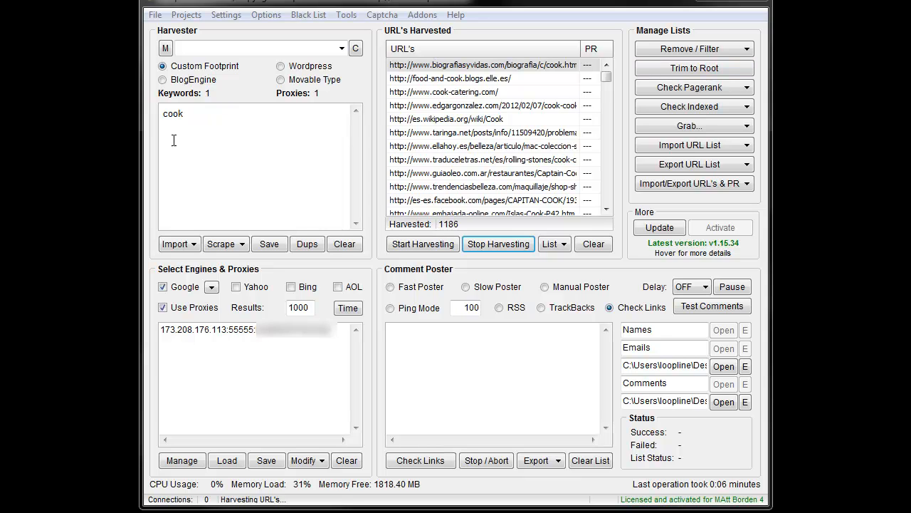
mouse_move(157, 119)
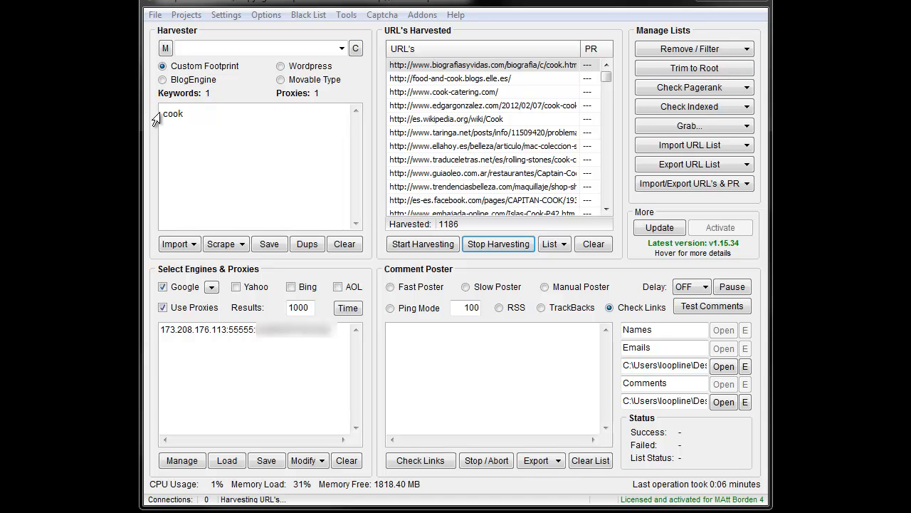
Type 'inulr:cook intitle:food' beneath 'cook' in the harvester keywords, fixing stray letters
type("inulr:c")
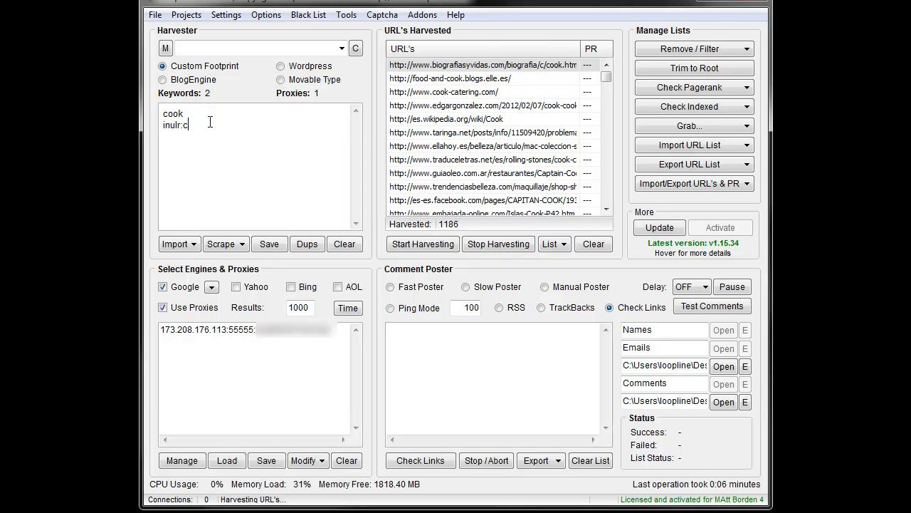
type("ook intitle:co")
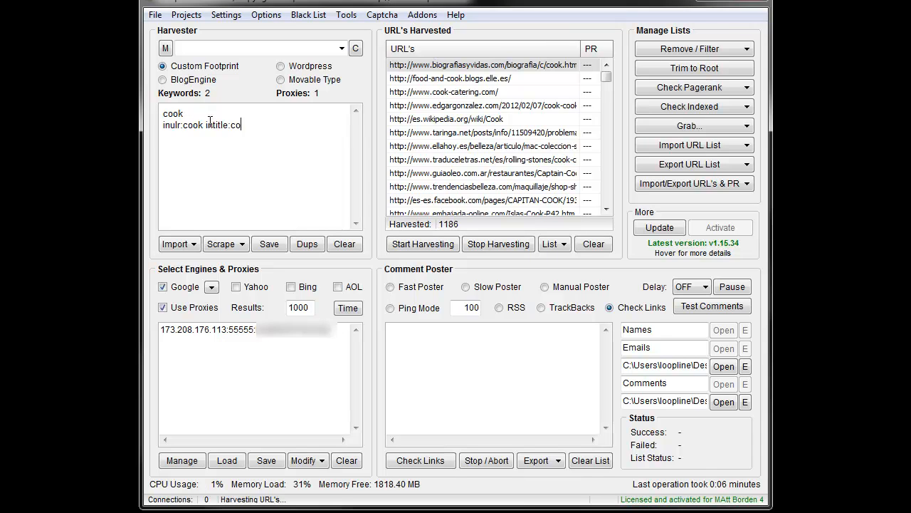
key("backspace")
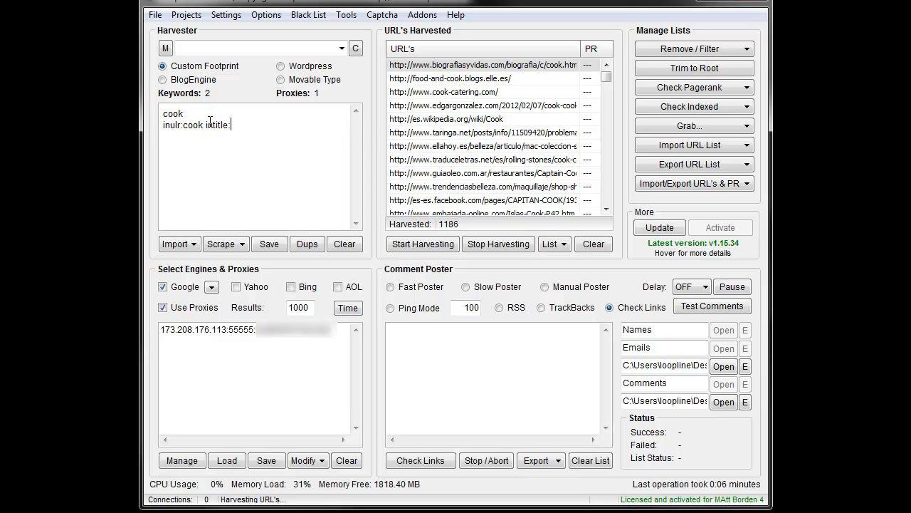
type("food")
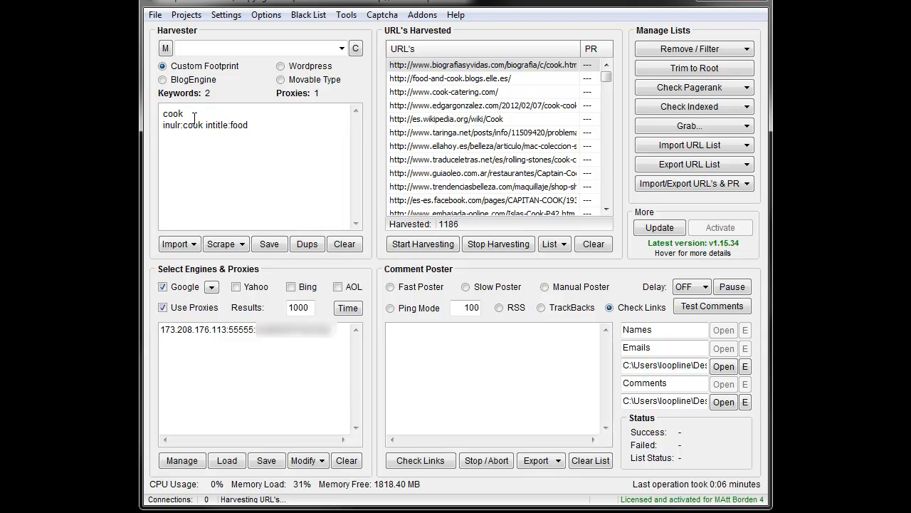
Harvest with only 'inulr:cook intitle:food', get the Error 302 IP Blocked result, and close it
left_click(226, 14)
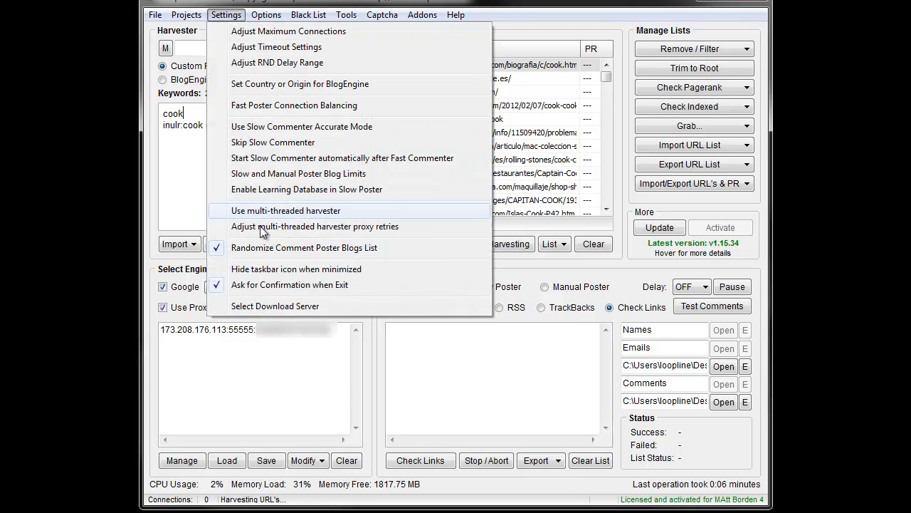
mouse_move(340, 217)
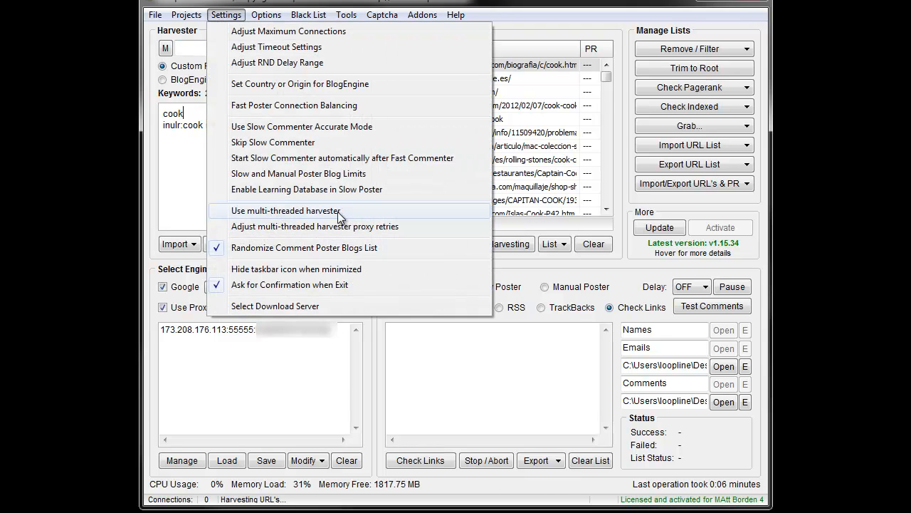
mouse_move(489, 239)
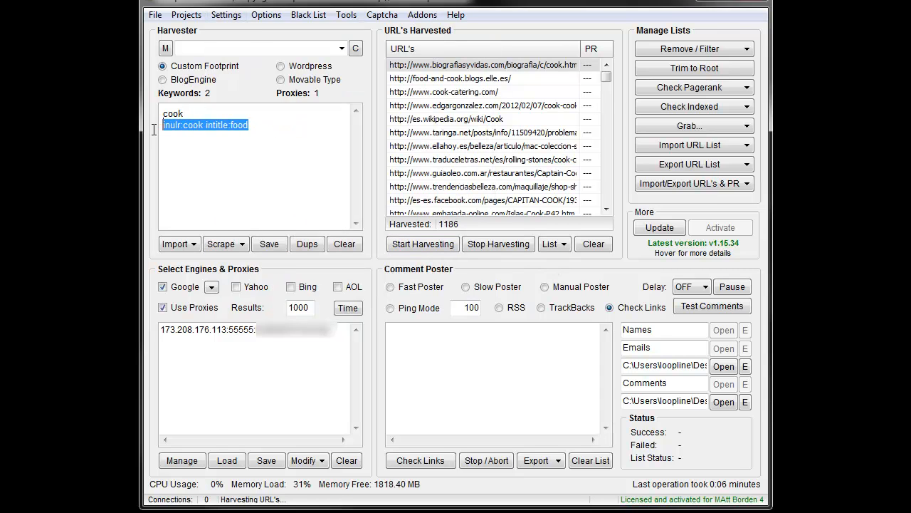
left_click(189, 124)
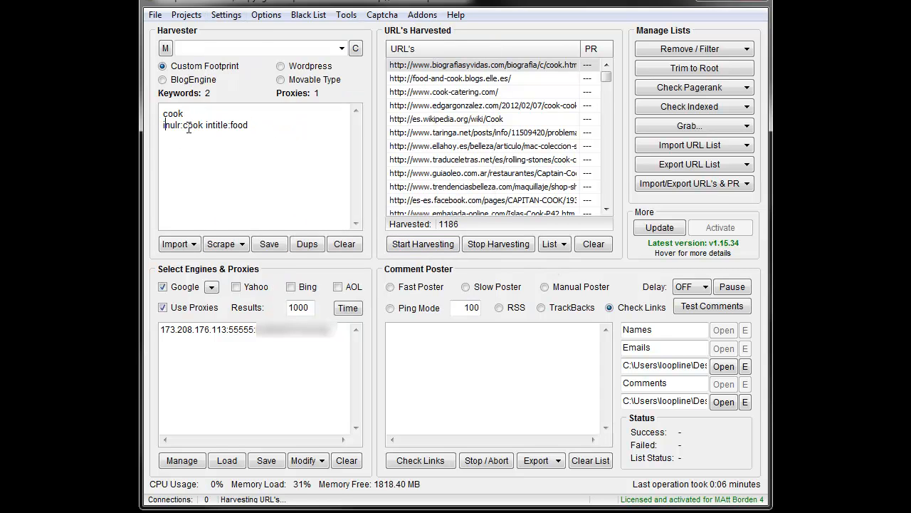
left_click(172, 113)
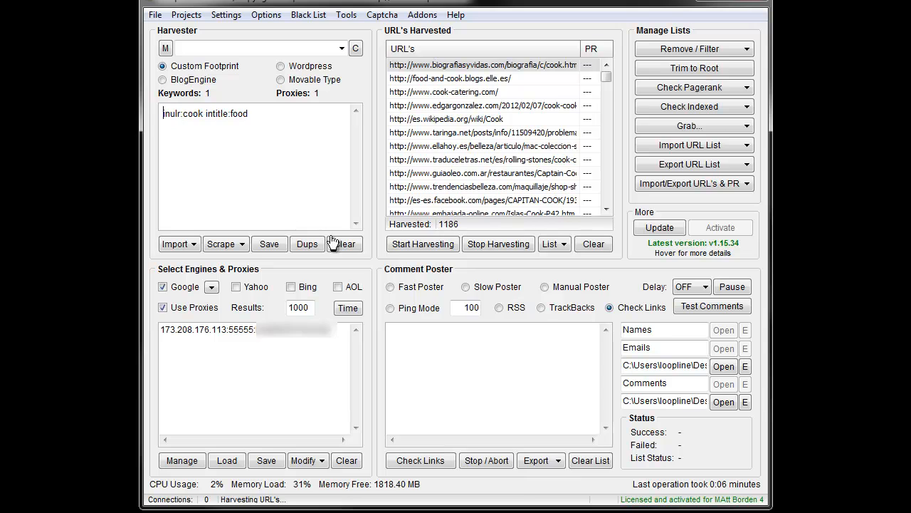
left_click(422, 244)
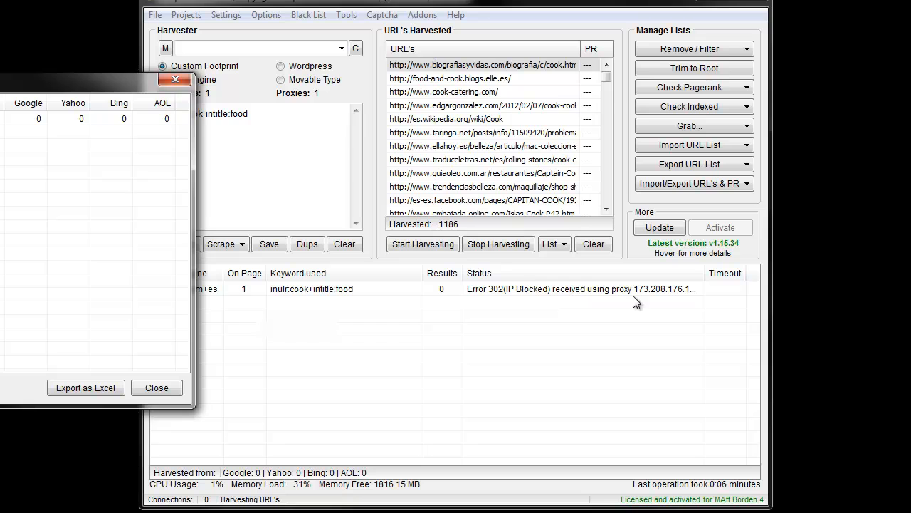
left_click(156, 387)
type("c")
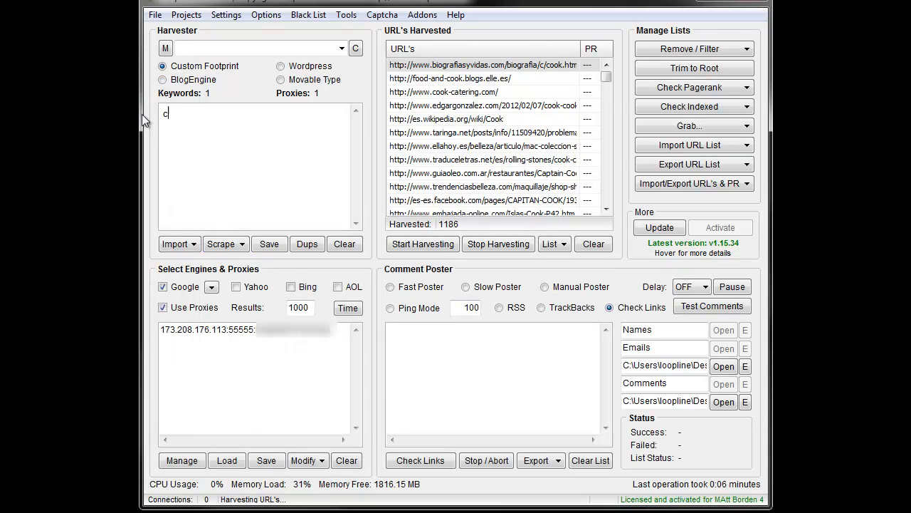
Harvest the keyword 'cook', adding 195 Google results for 1,381 total, then close the stats
left_click(423, 244)
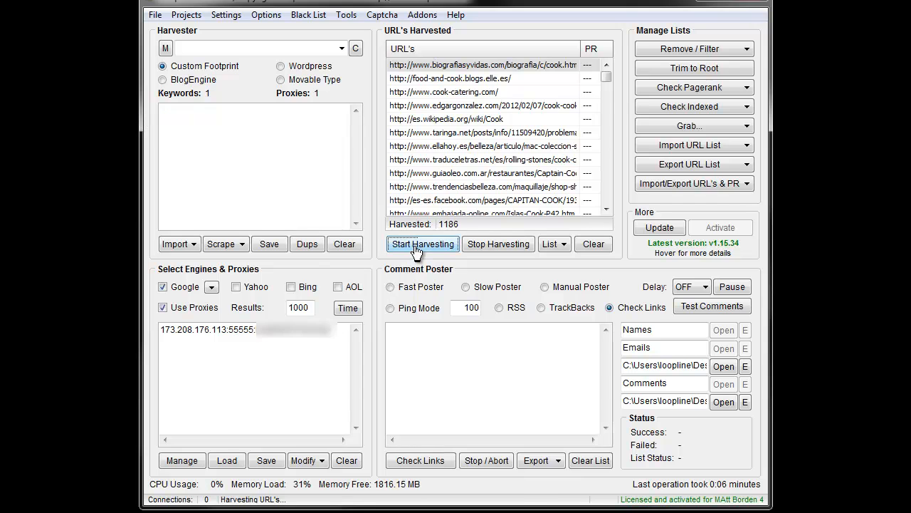
left_click(423, 243)
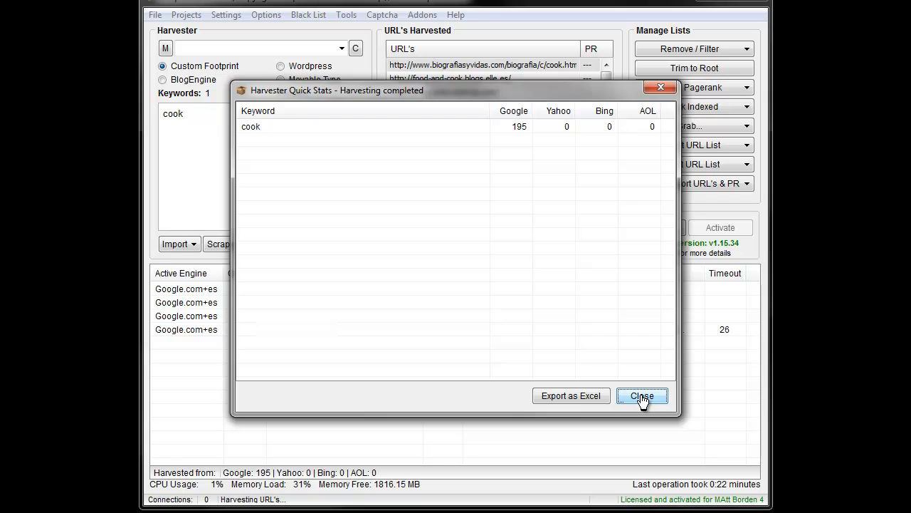
left_click(640, 396)
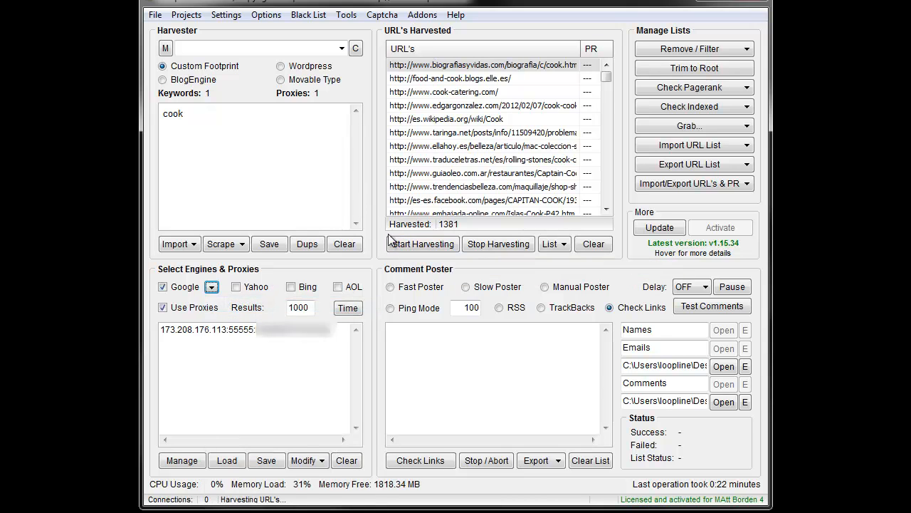
Rerun the 'cook' harvest to reach 1,478 URLs, then briefly try and stop 'intitle:cook inurl:food'
left_click(421, 243)
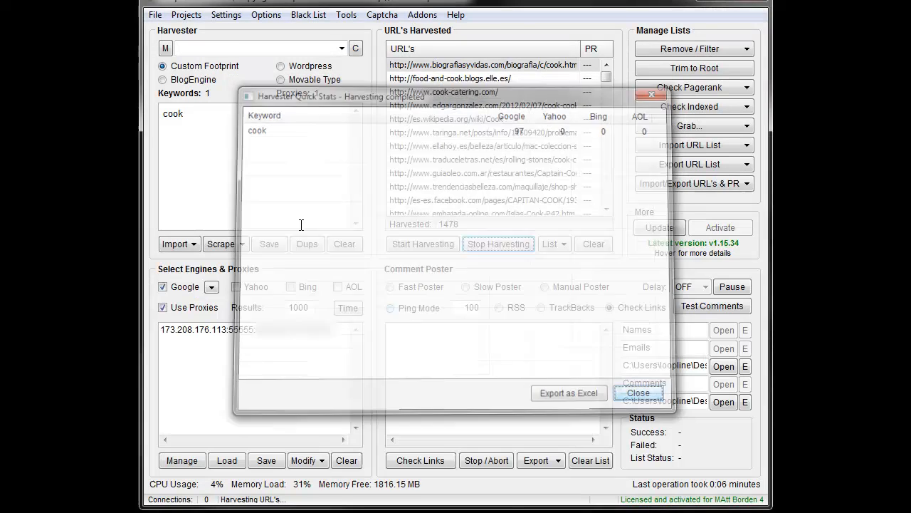
left_click(637, 393)
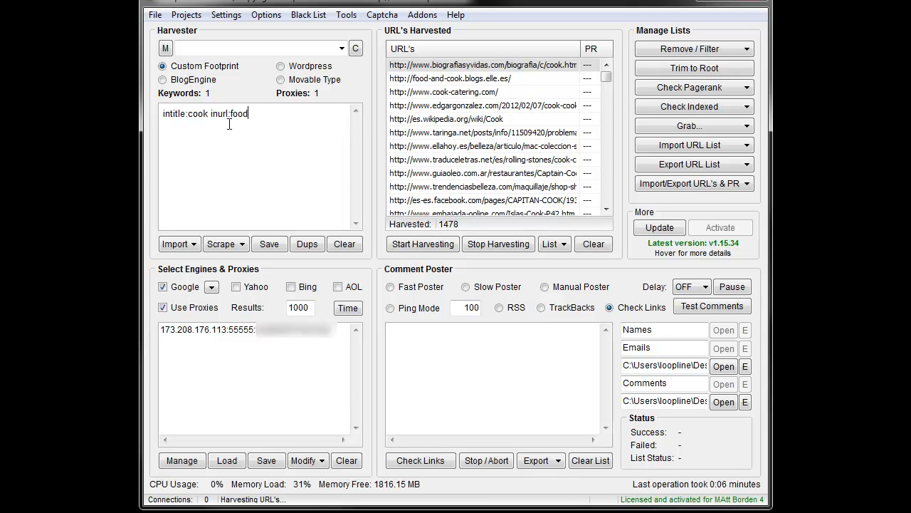
left_click(422, 243)
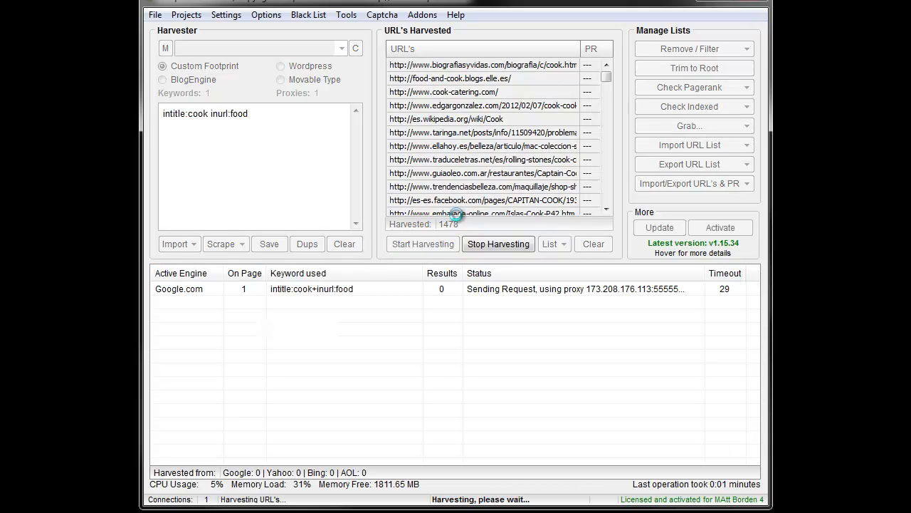
left_click(498, 243)
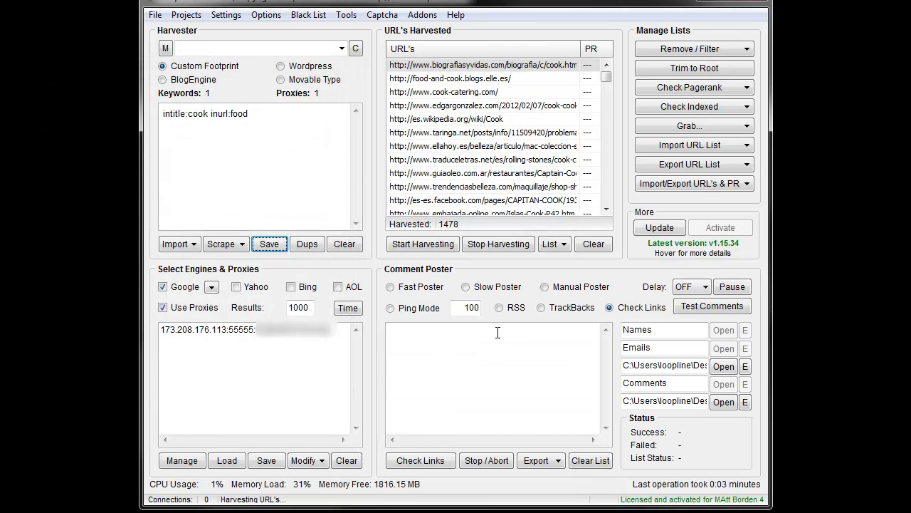
Run Get URL Pagerank on the 1,478 harvested URLs to fill the PR column
left_click(694, 87)
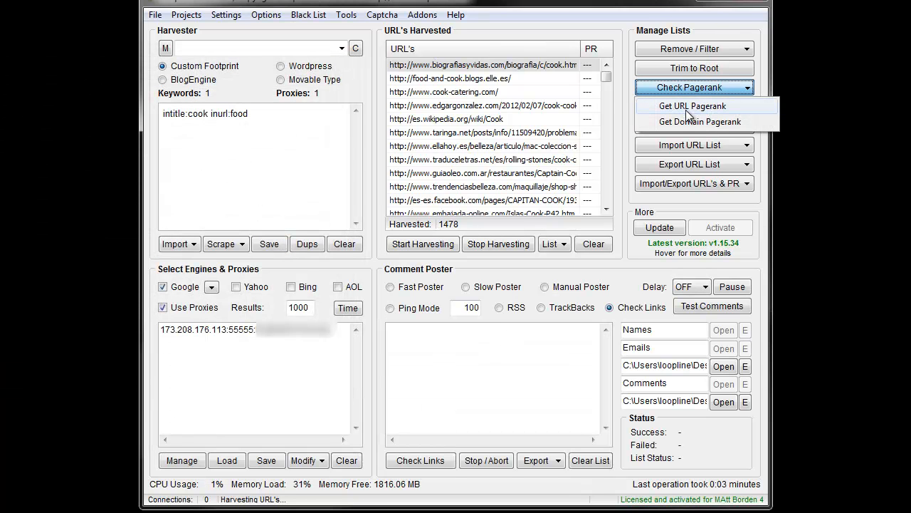
left_click(692, 106)
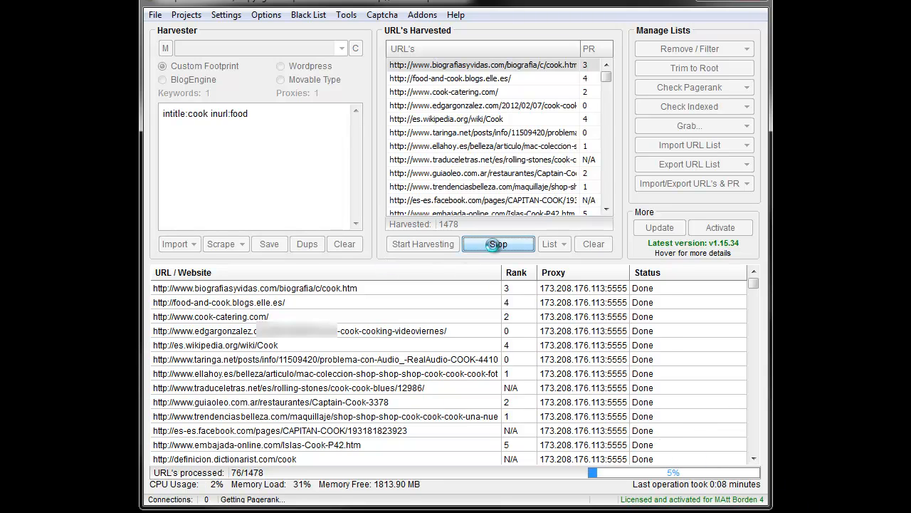
left_click(498, 243)
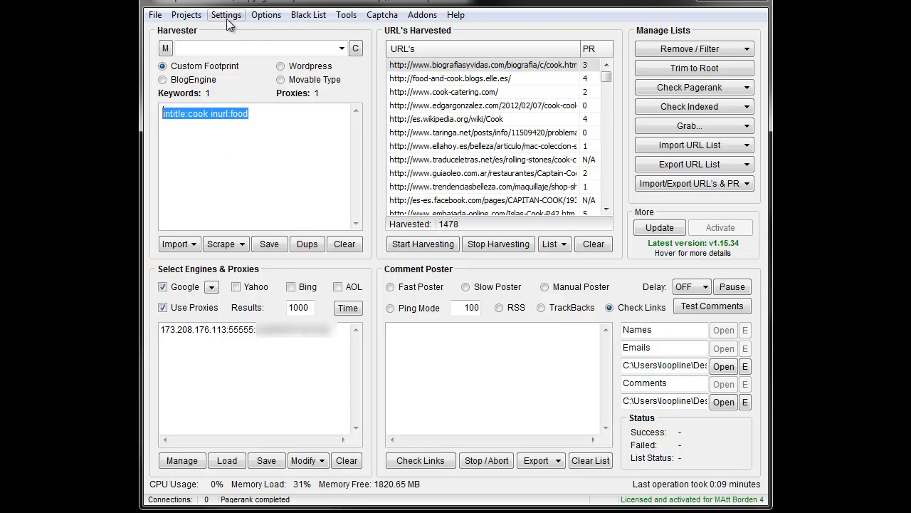
left_click(226, 14)
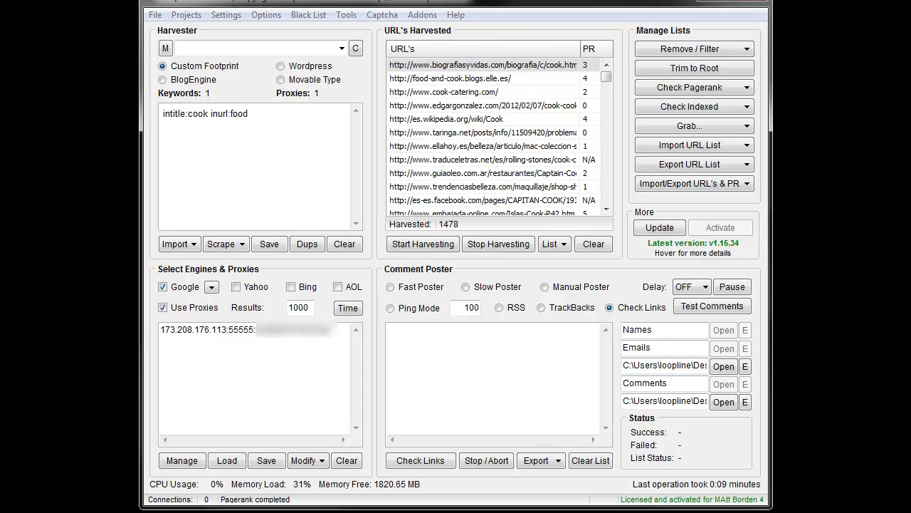
mouse_move(538, 371)
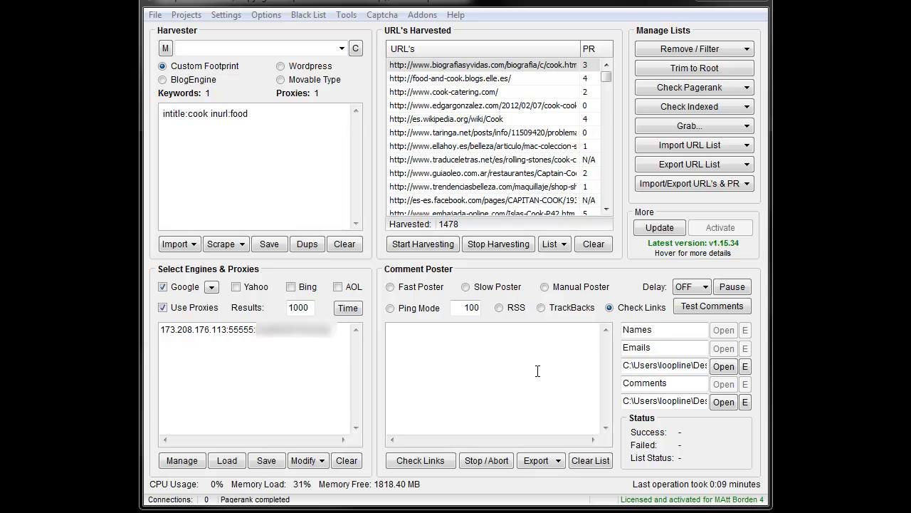
mouse_move(513, 361)
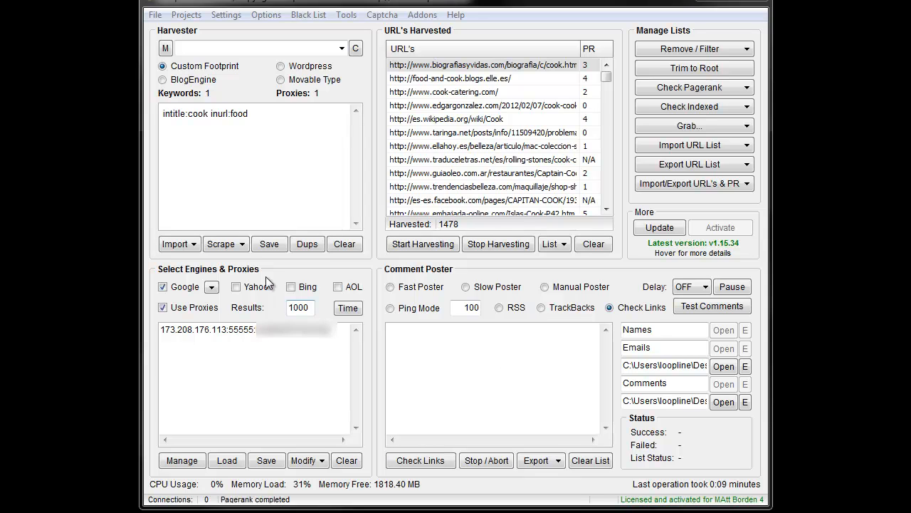
left_click(258, 116)
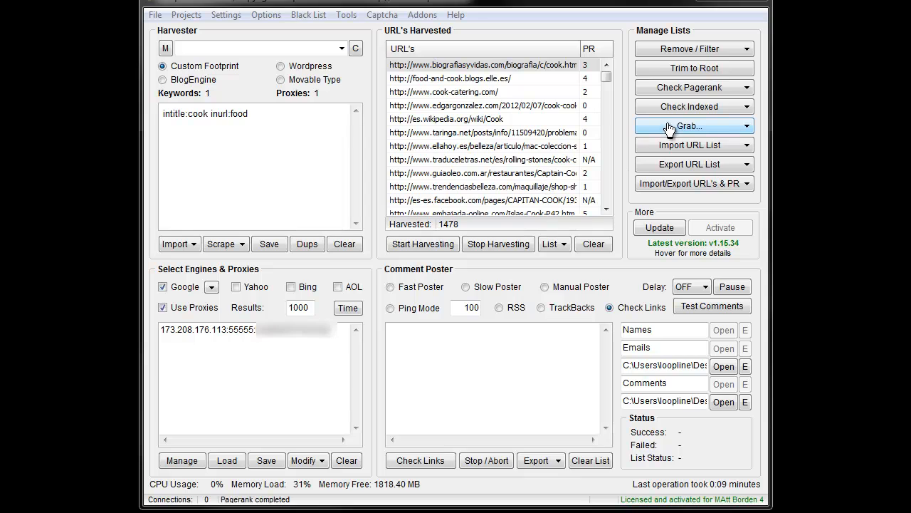
mouse_move(326, 142)
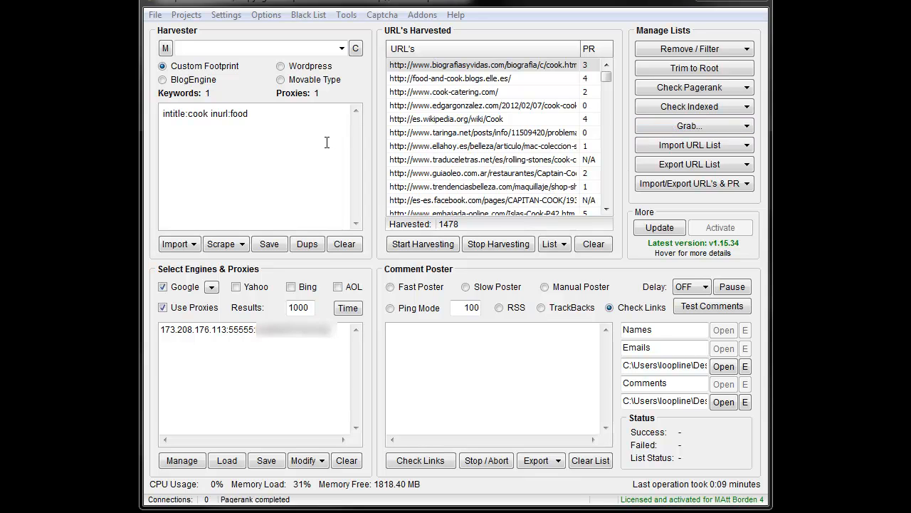
mouse_move(272, 118)
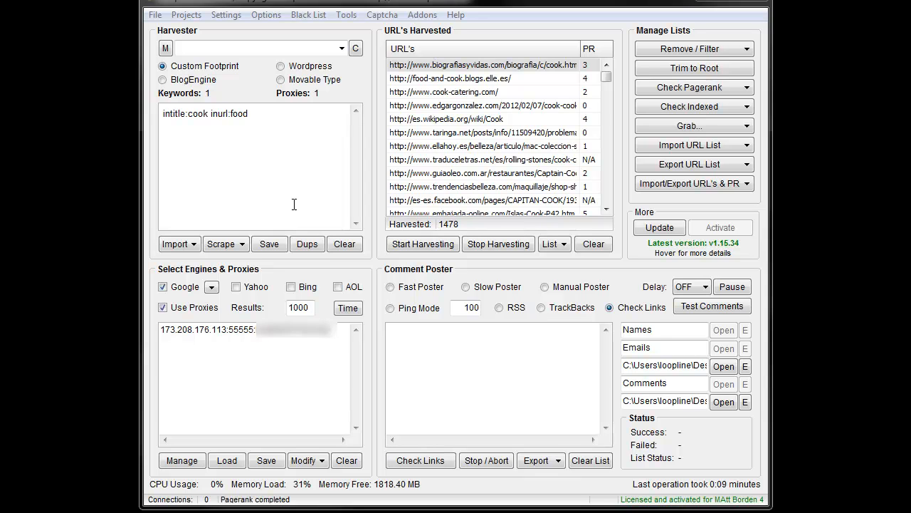
mouse_move(289, 131)
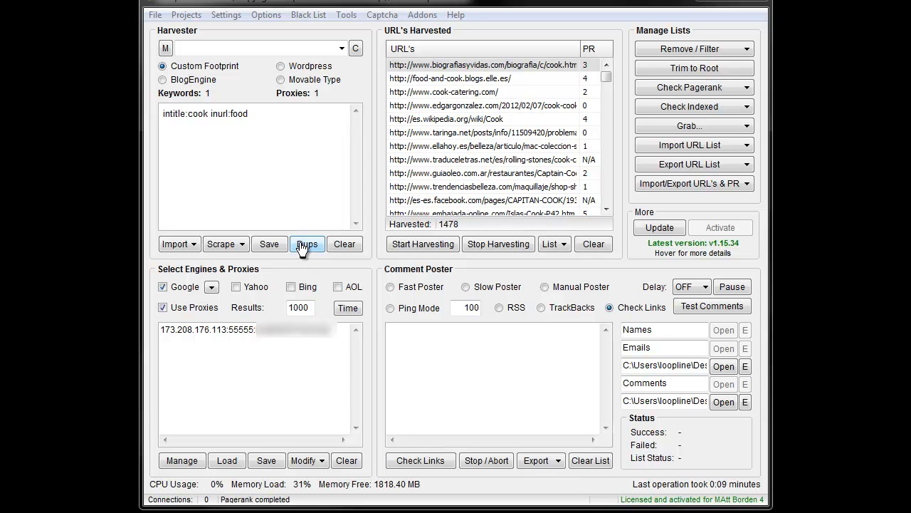
mouse_move(306, 243)
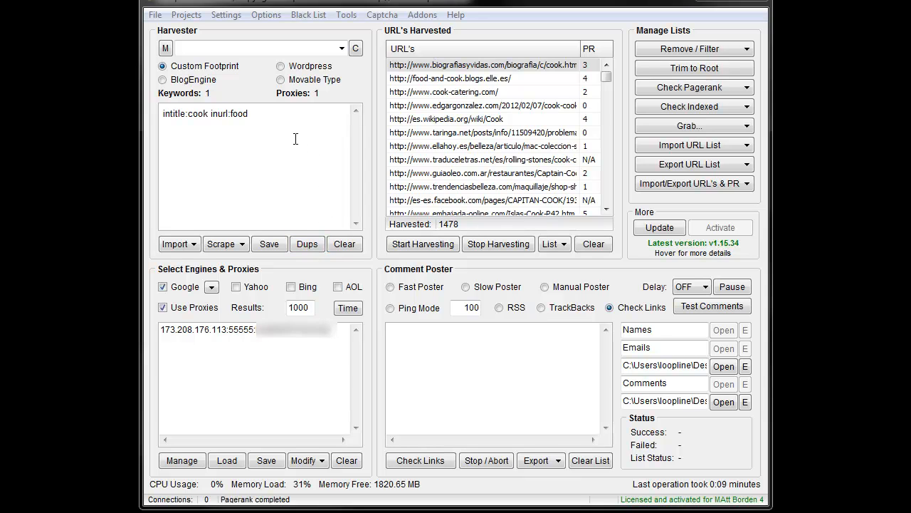
mouse_move(293, 139)
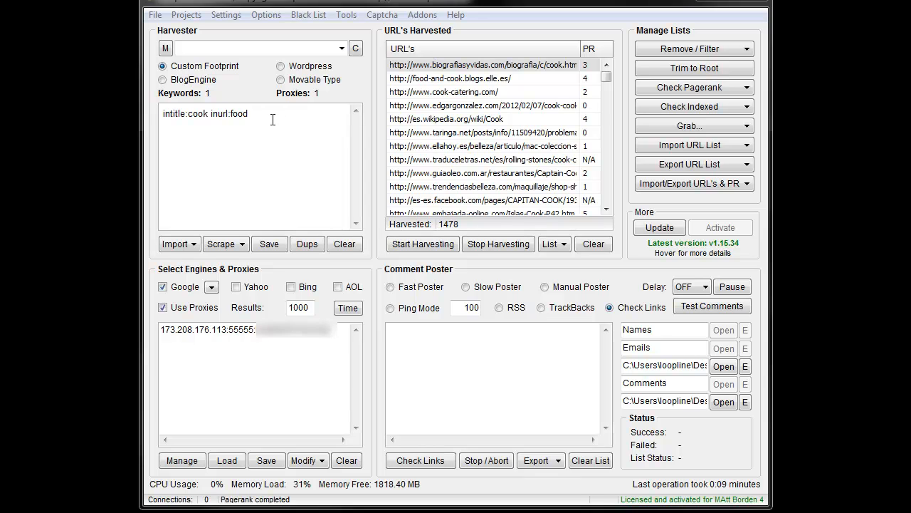
mouse_move(358, 156)
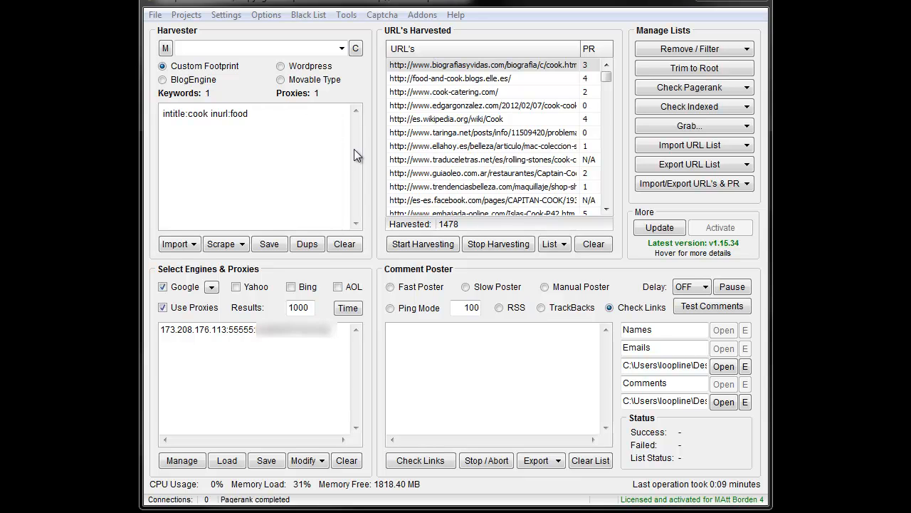